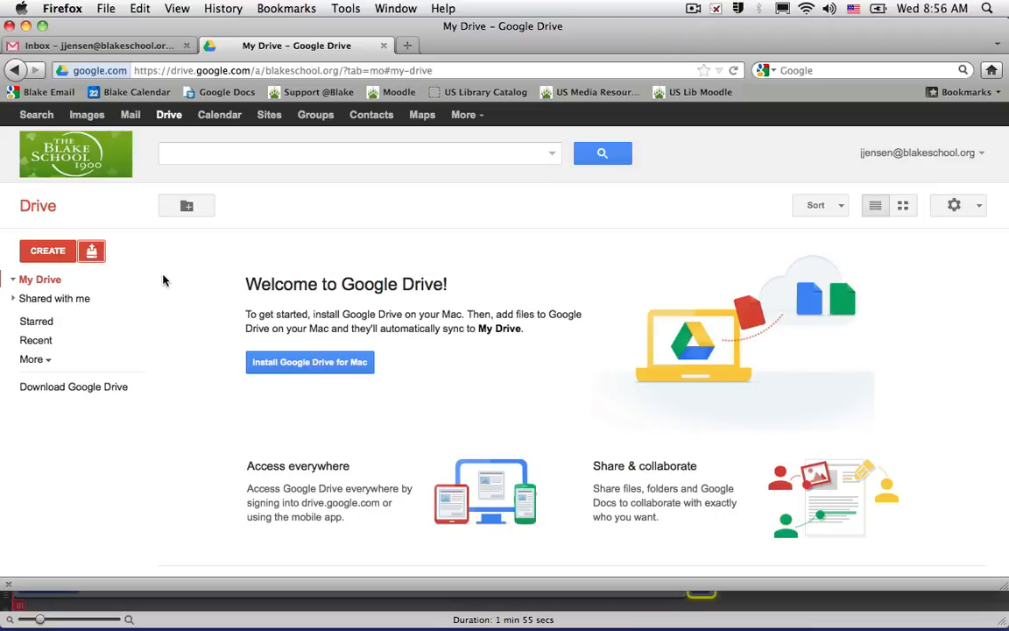
pyautogui.moveTo(135, 279)
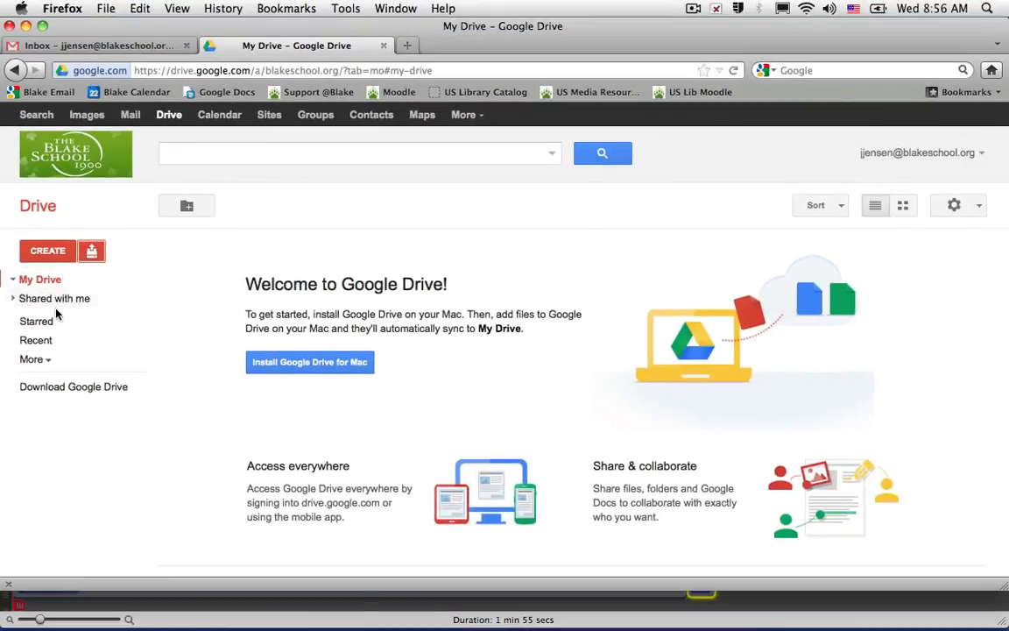
pyautogui.moveTo(583, 547)
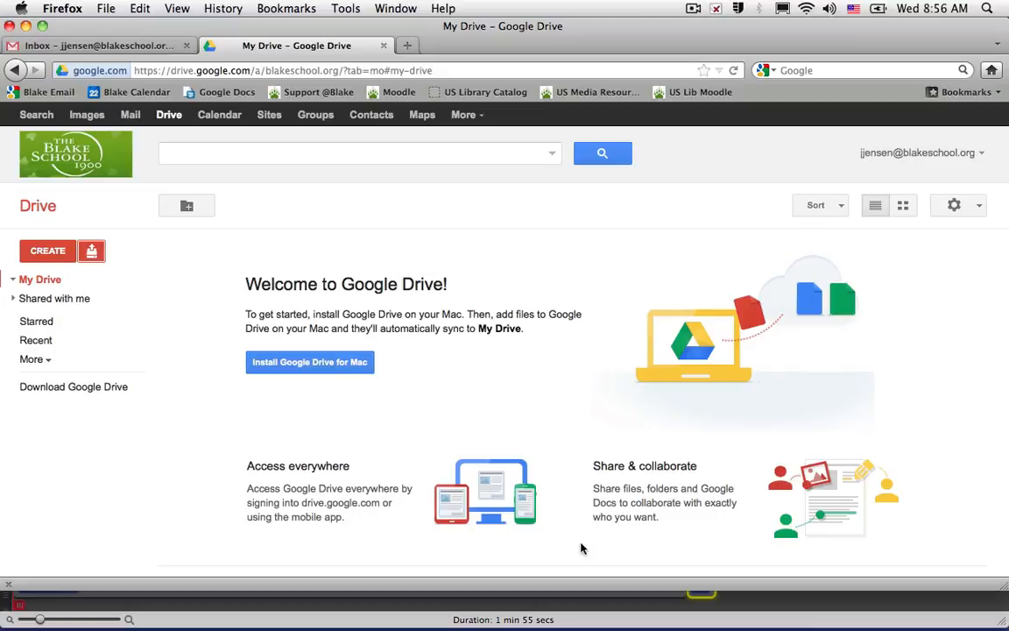
pyautogui.moveTo(602, 264)
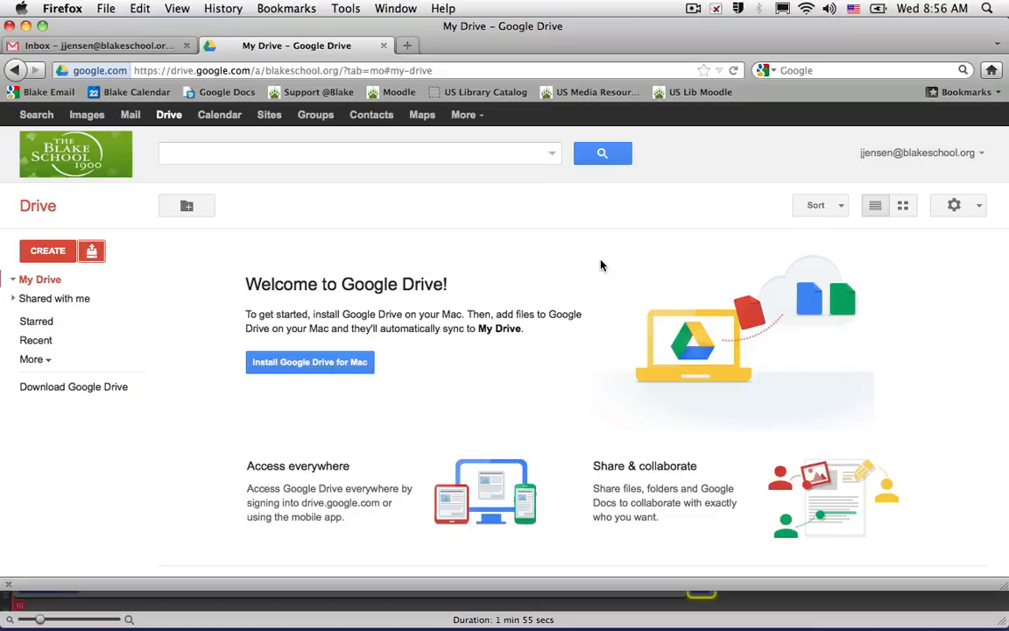
pyautogui.moveTo(390, 353)
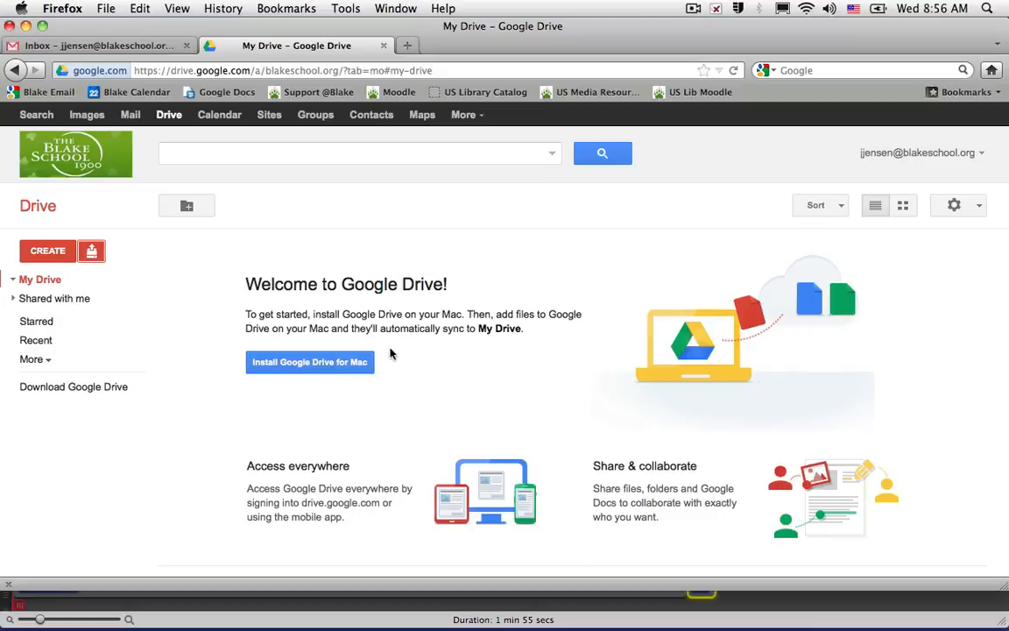
pyautogui.moveTo(67, 279)
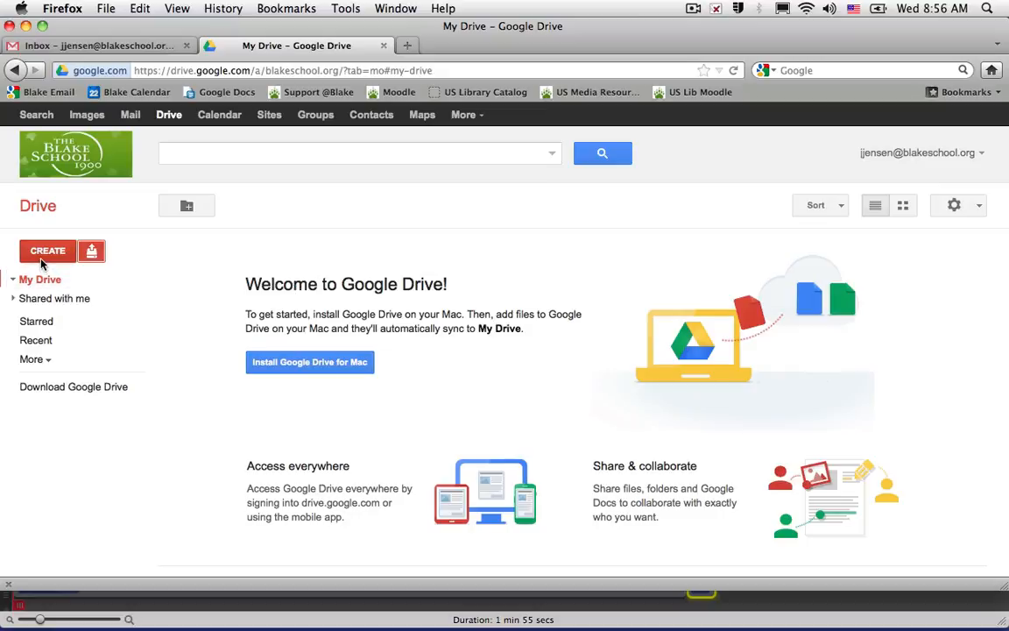
# - Create a new blank Google Doc from the CREATE menu
pyautogui.click(47, 250)
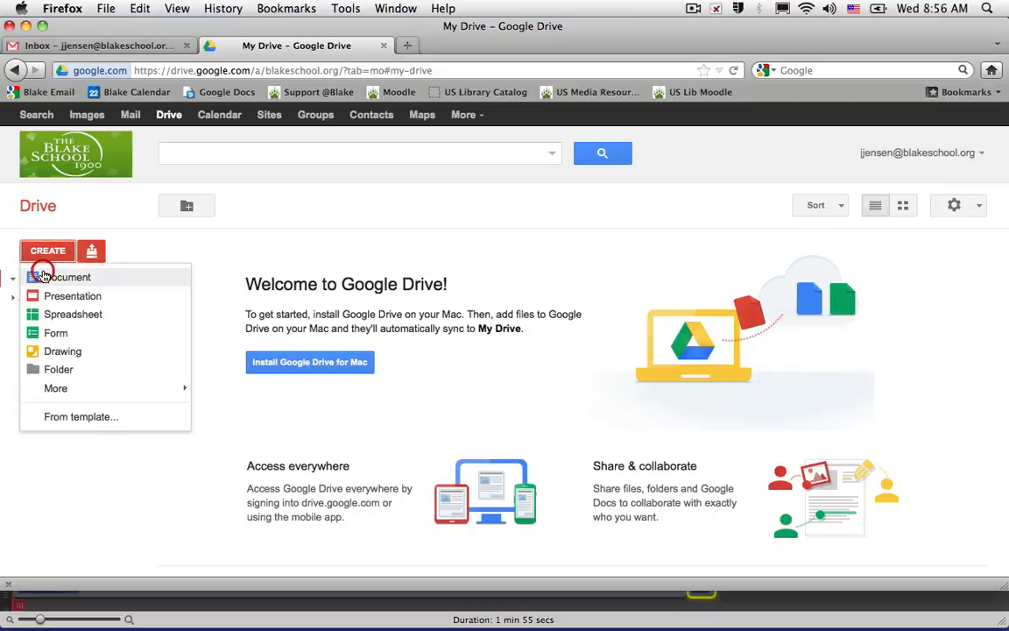
pyautogui.click(63, 277)
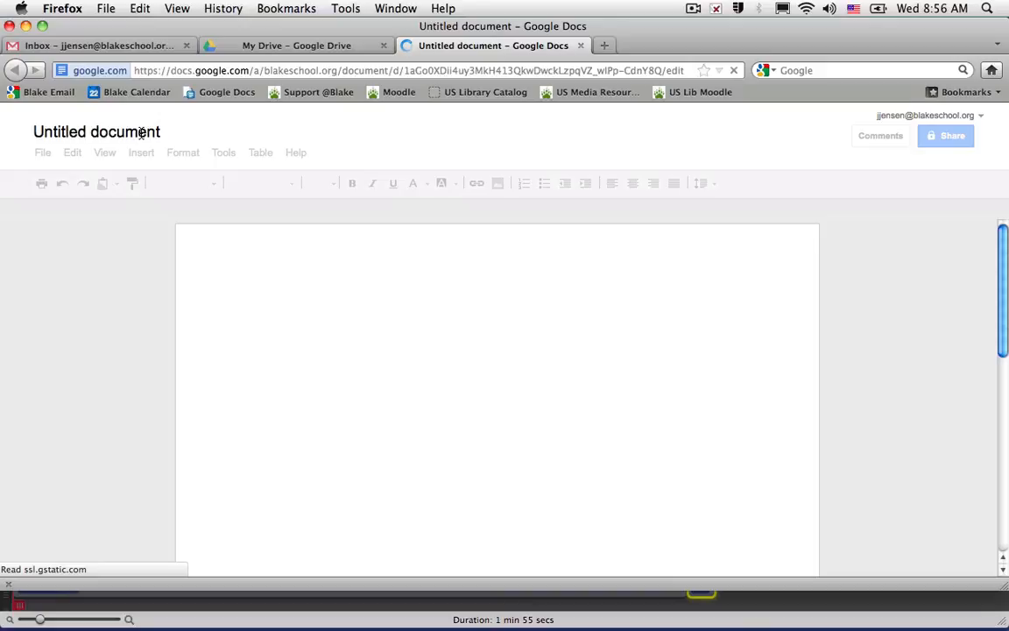
pyautogui.click(252, 305)
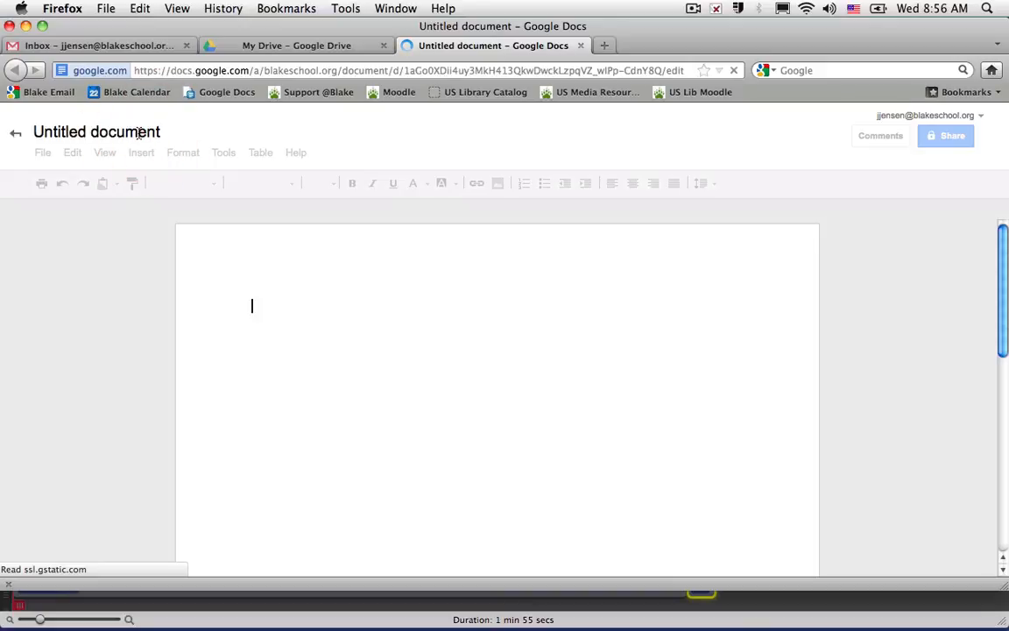
# - Rename the Untitled document to 'My first Google Doc'
pyautogui.click(97, 131)
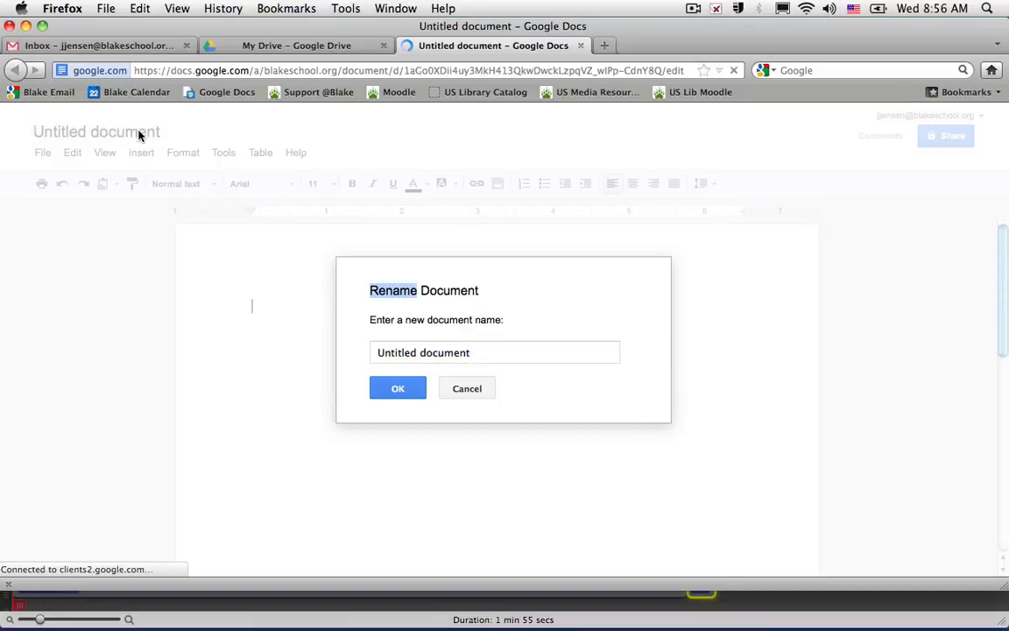
pyautogui.moveTo(524, 362)
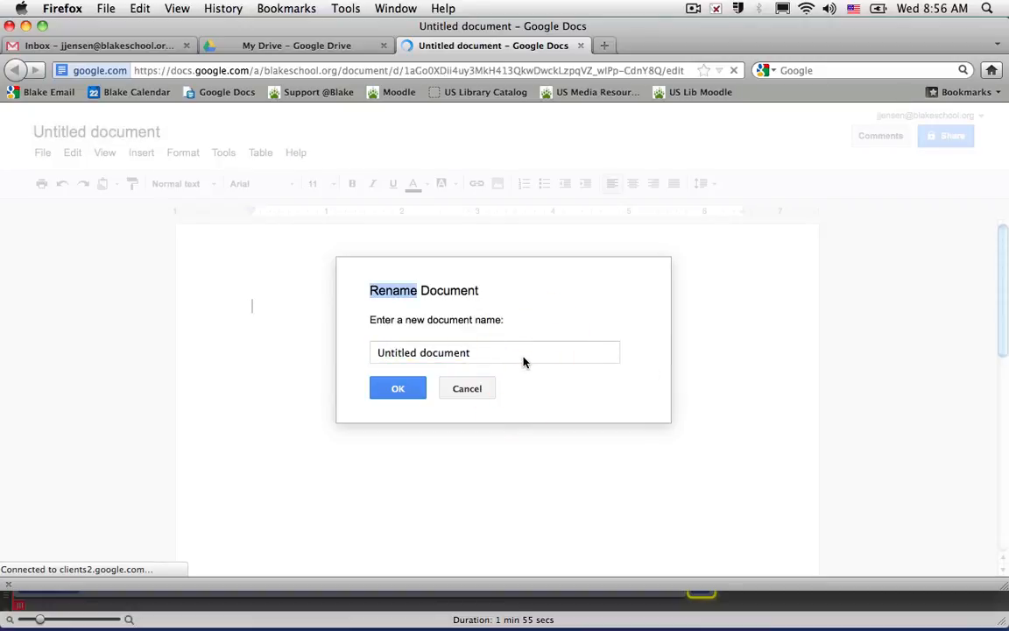
pyautogui.write('My first')
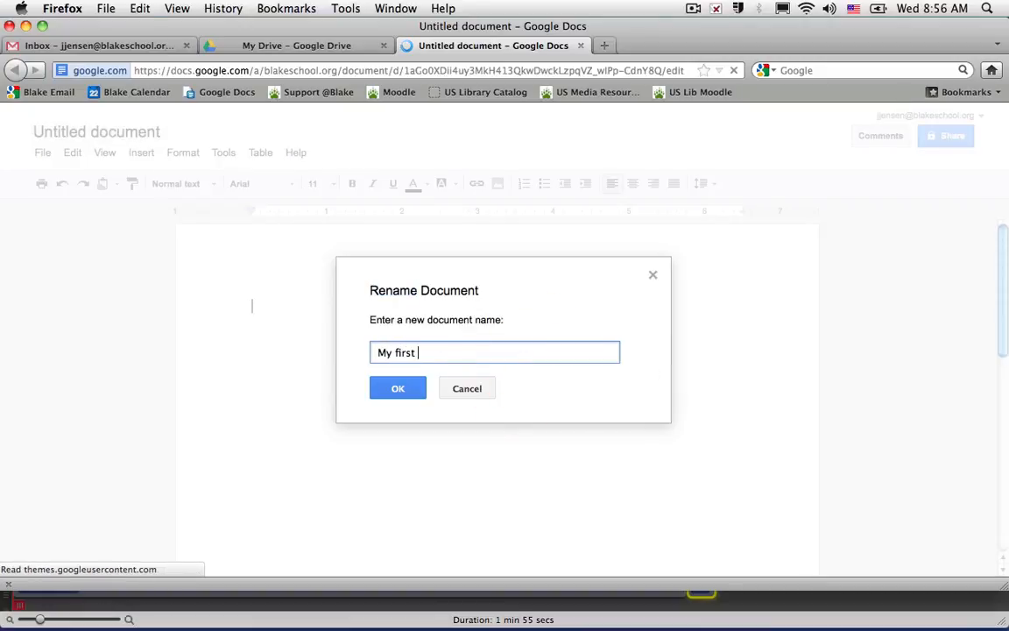
pyautogui.write('Google Doc')
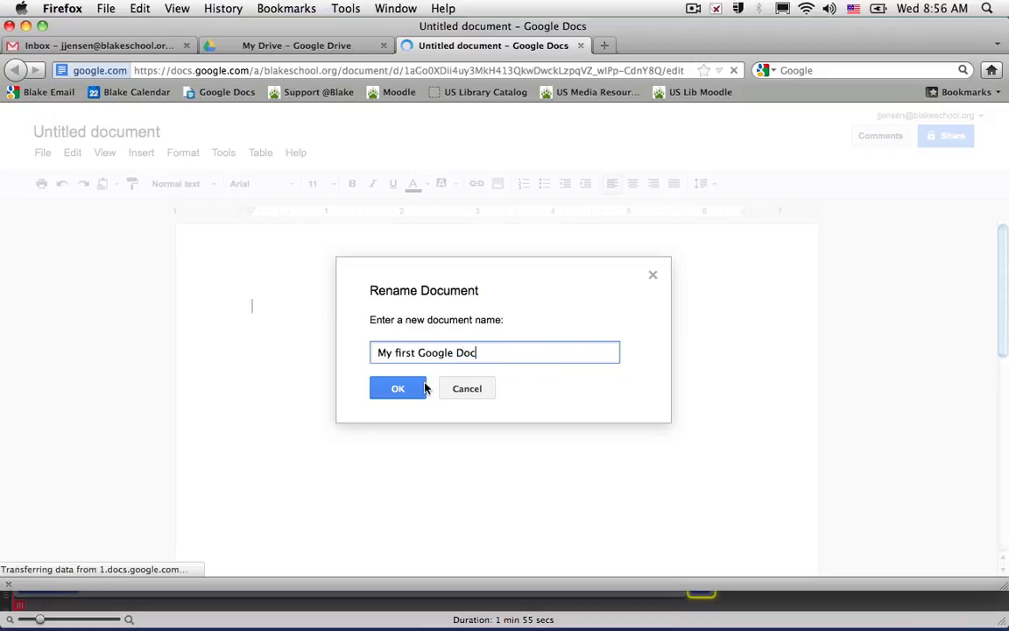
pyautogui.click(398, 388)
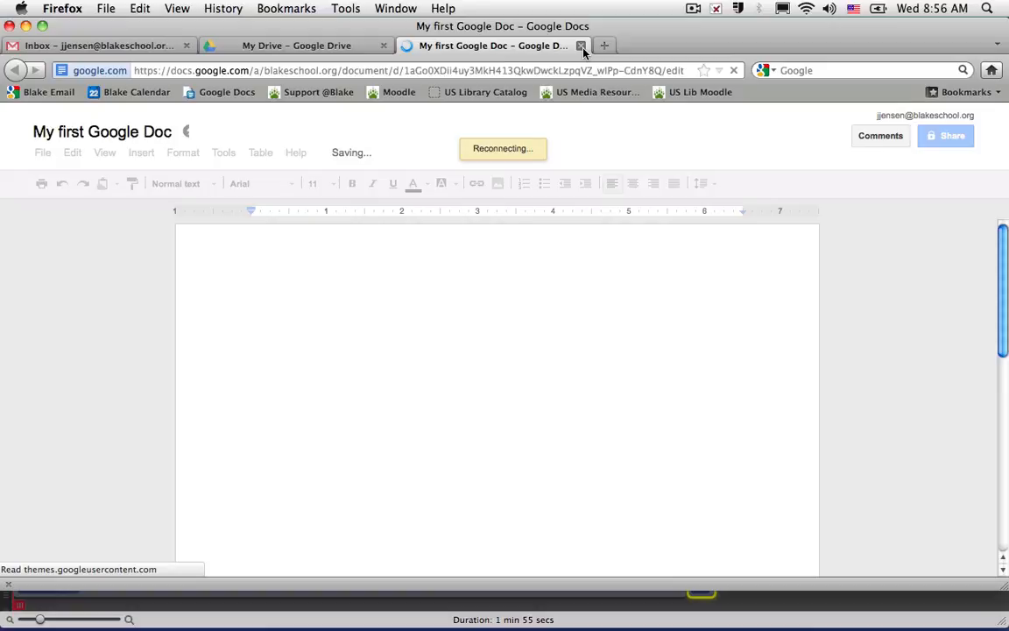
# - Close the My first Google Doc tab, choosing Leave Page at the warning
pyautogui.click(581, 45)
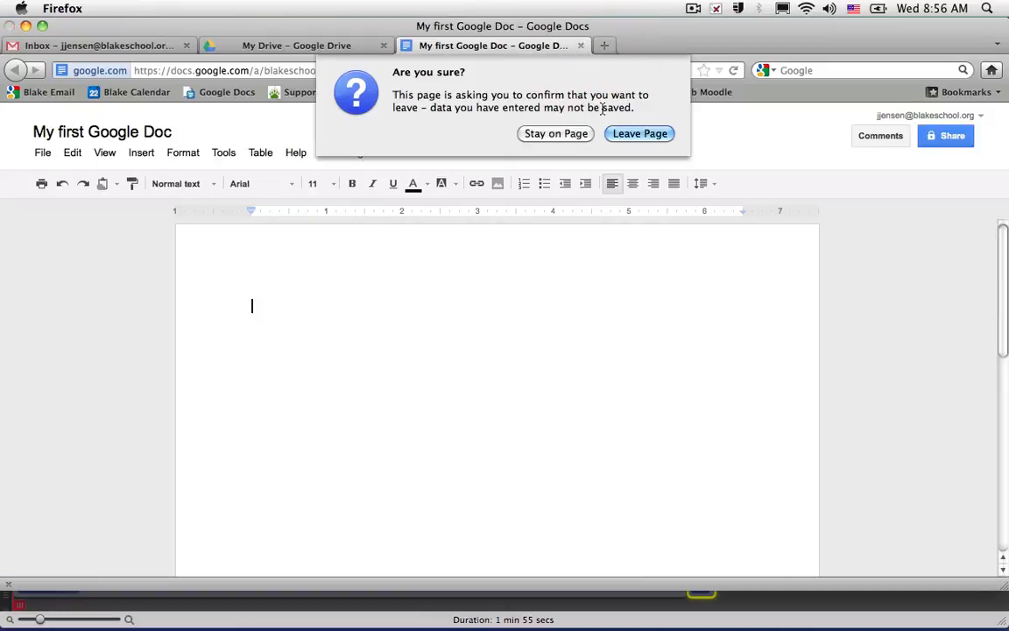
pyautogui.click(556, 133)
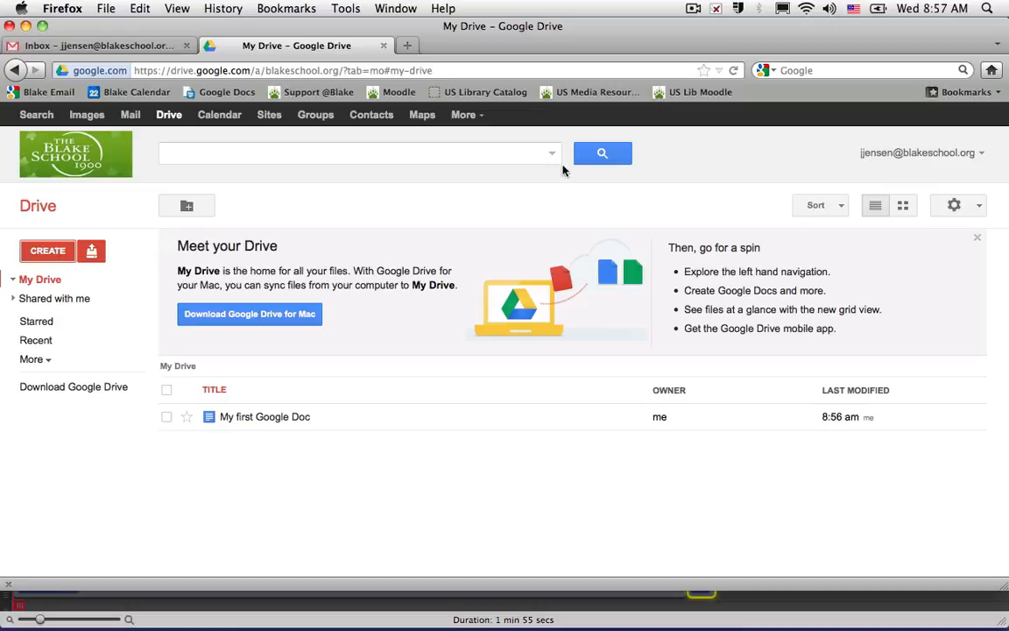
pyautogui.moveTo(964, 247)
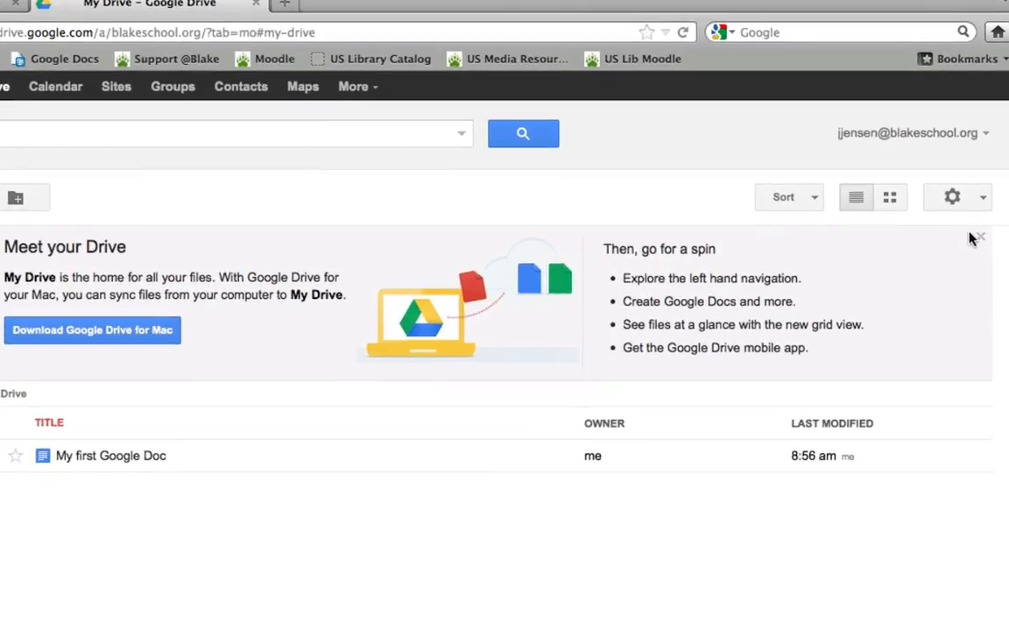
pyautogui.moveTo(978, 238)
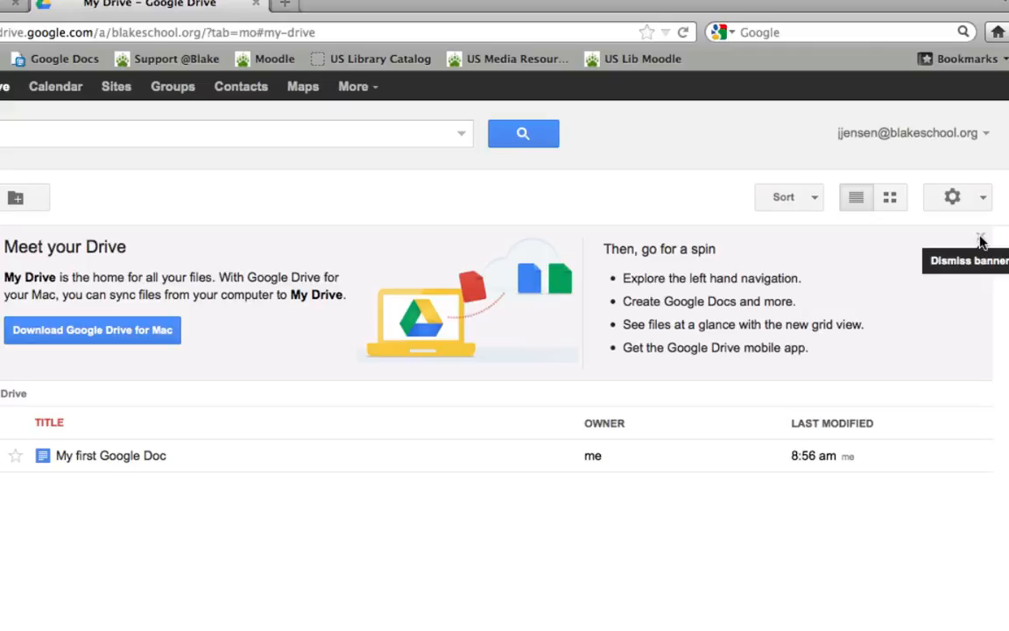
# - Dismiss the Meet your Drive welcome banner
pyautogui.click(981, 239)
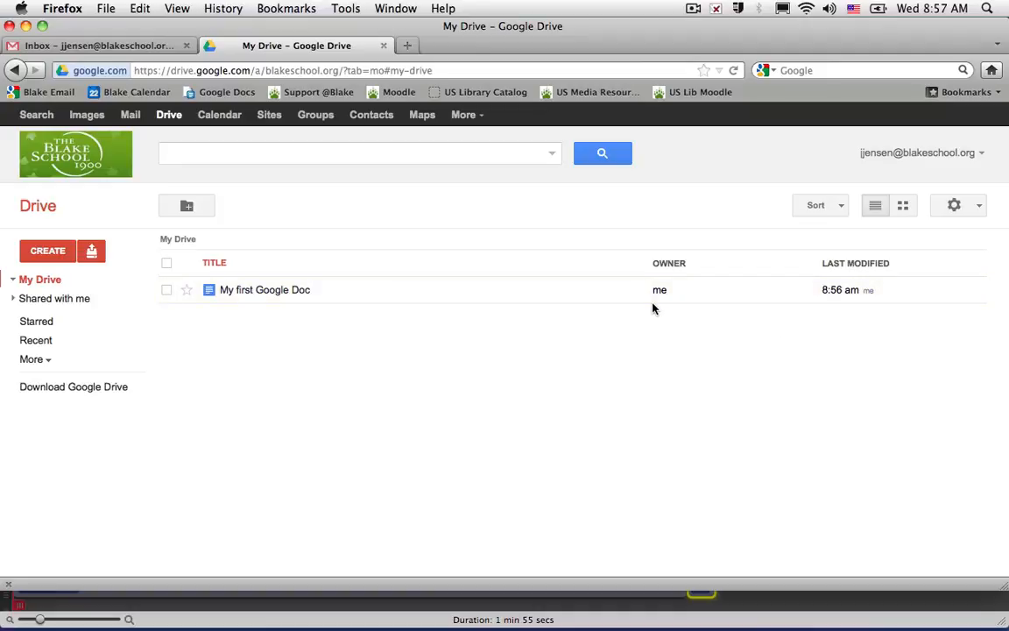
pyautogui.moveTo(3, 305)
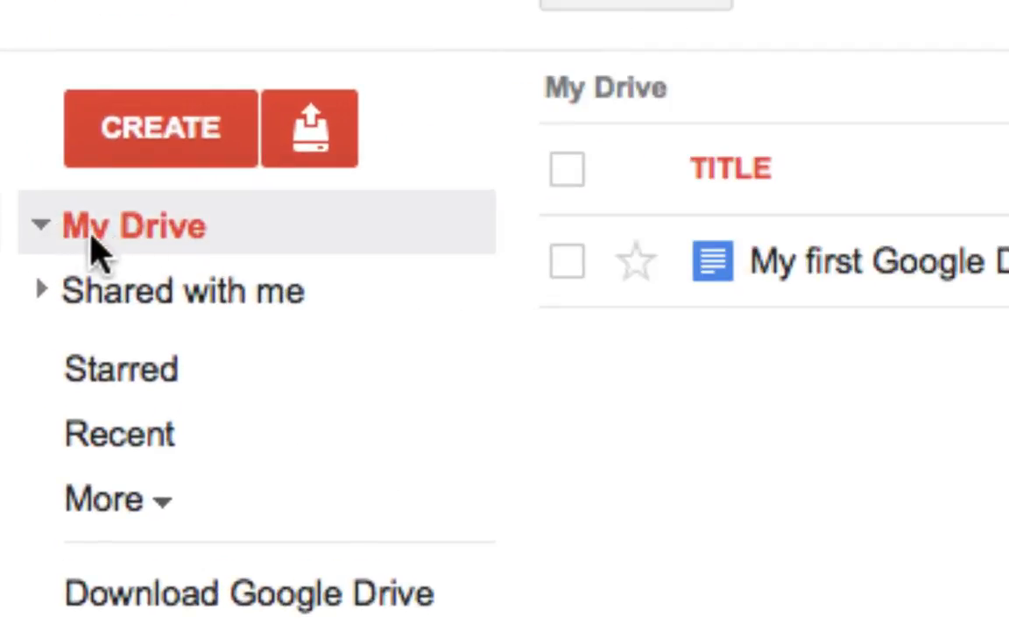
pyautogui.moveTo(136, 240)
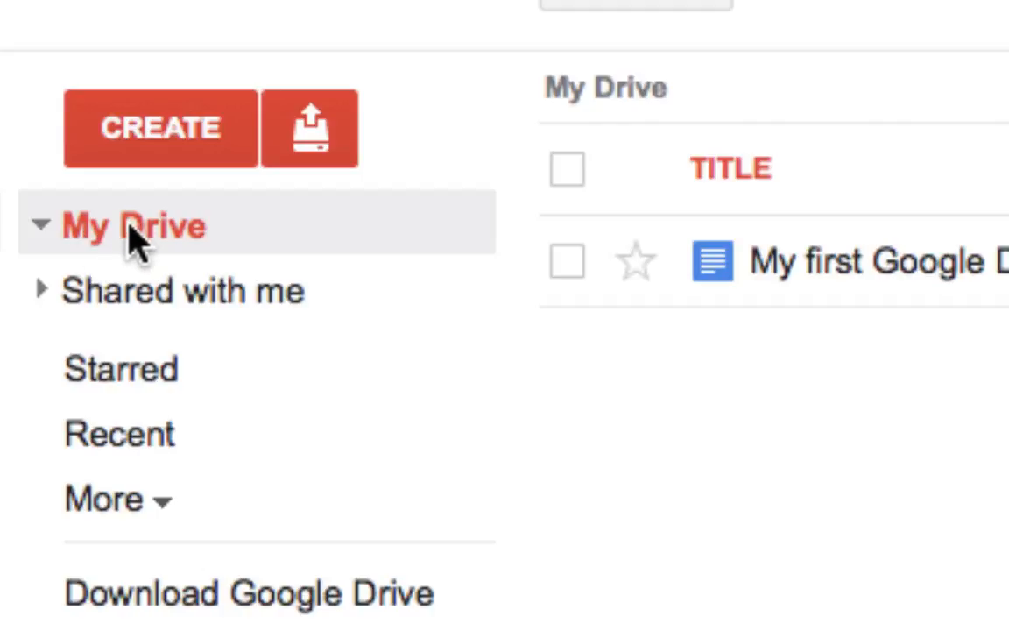
pyautogui.moveTo(127, 298)
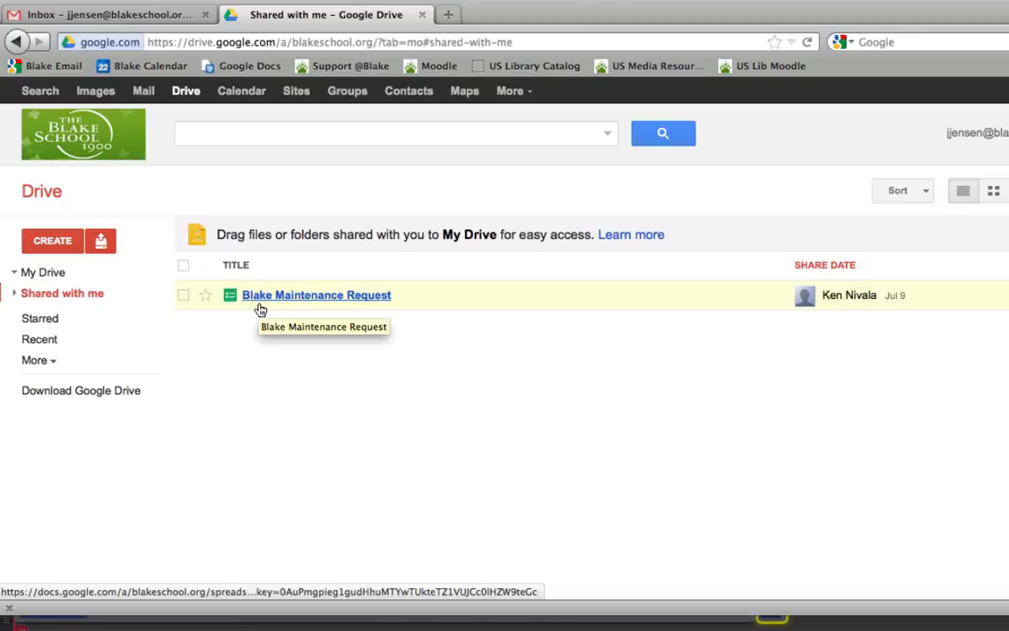
pyautogui.moveTo(237, 304)
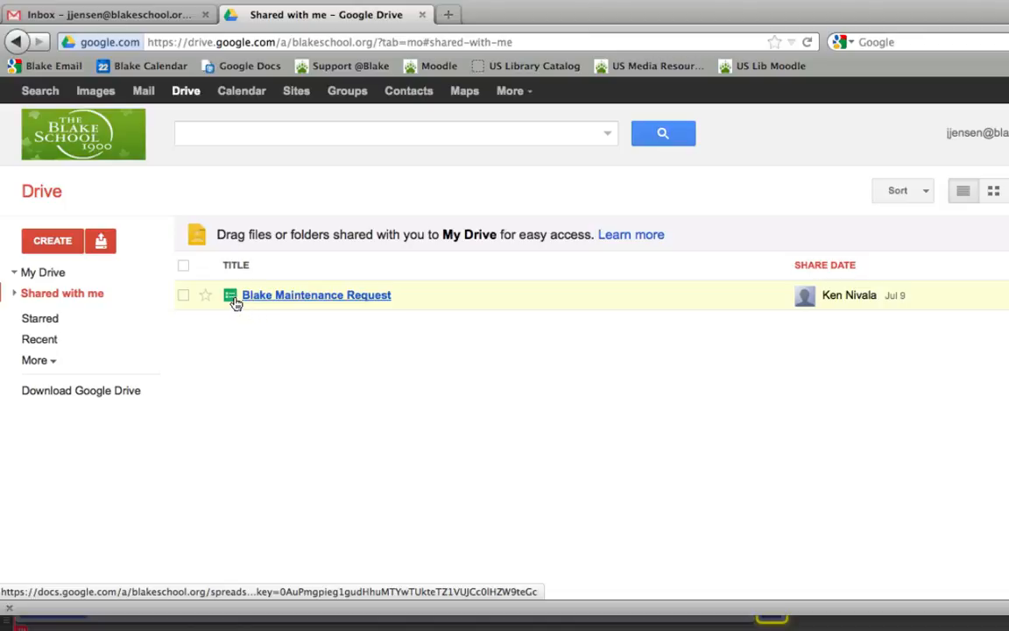
# - Drag the Blake Maintenance Request spreadsheet from Shared with me onto My Drive
pyautogui.moveTo(316, 294); pyautogui.dragTo(74, 272)
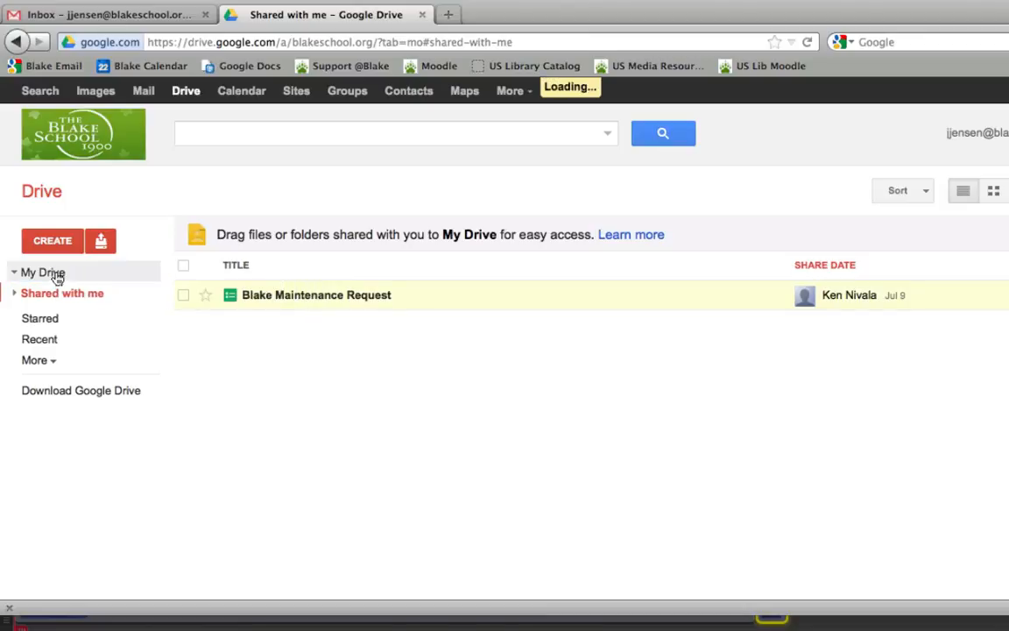
# - Check My Drive for Blake Maintenance Request, then view Shared with me again
pyautogui.click(43, 272)
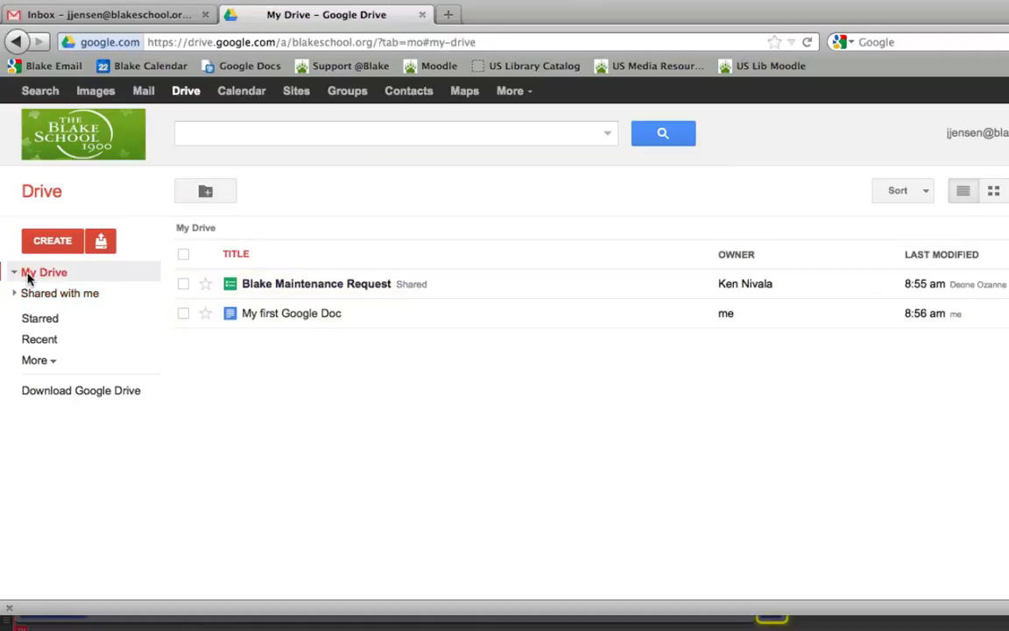
pyautogui.moveTo(316, 284)
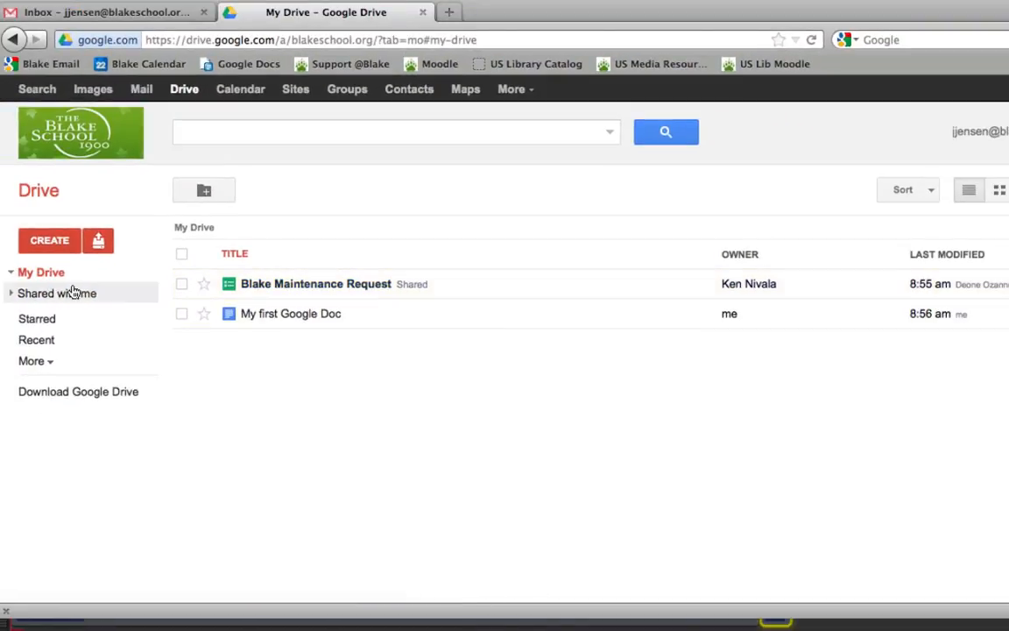
pyautogui.click(57, 294)
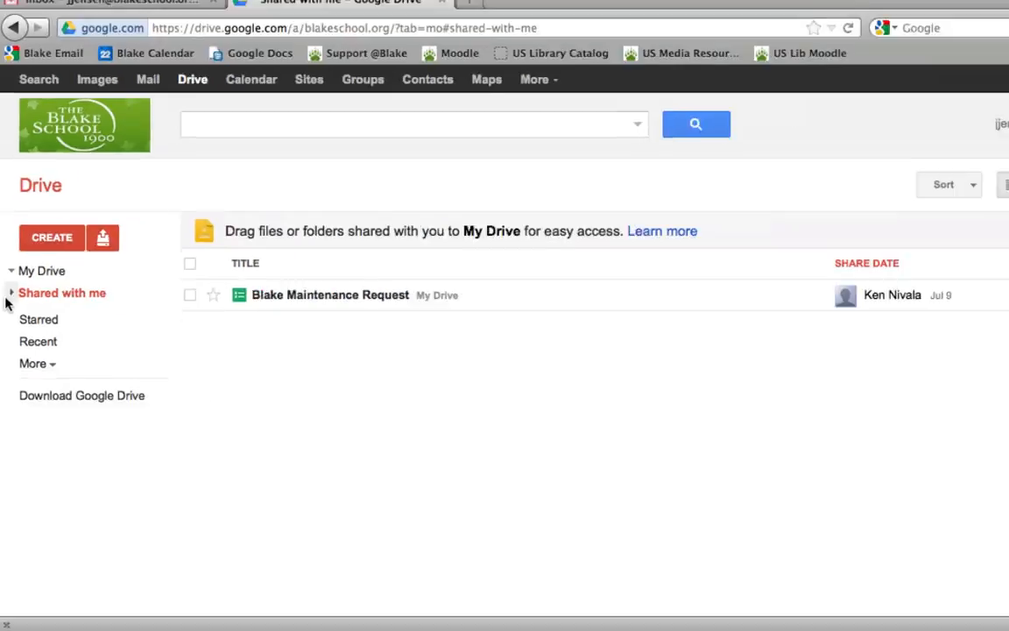